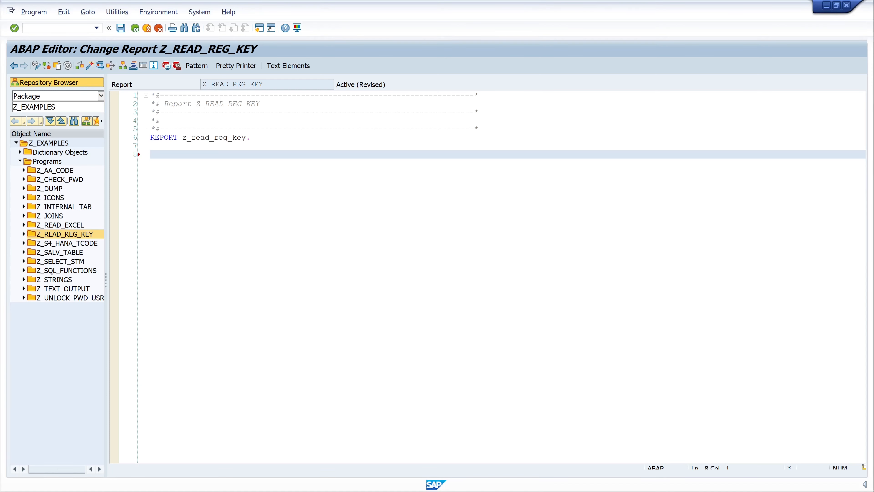
Step: Declare Data(lv_excel_version) = ||. below the REPORT line and begin a Try block
type("Data")
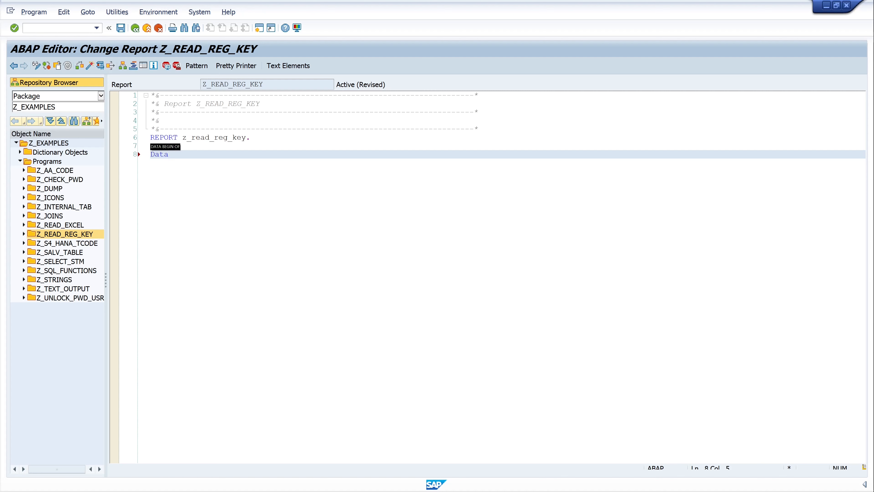
type("(")
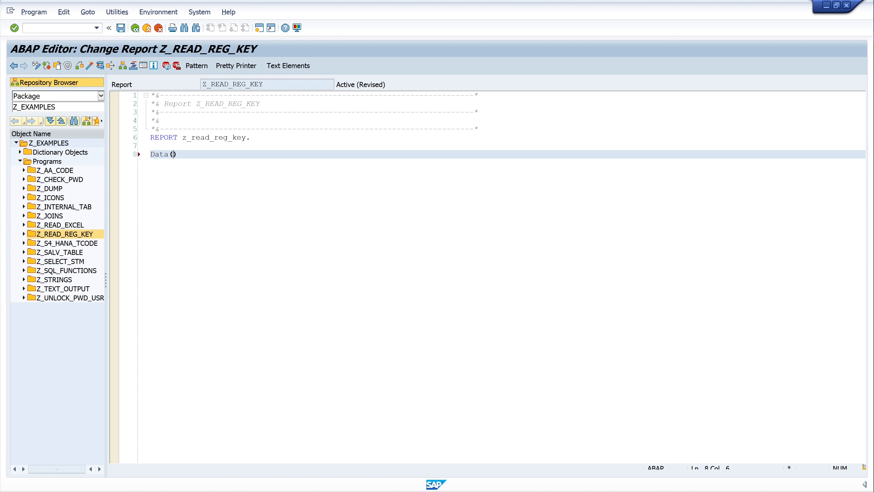
type("lv_e")
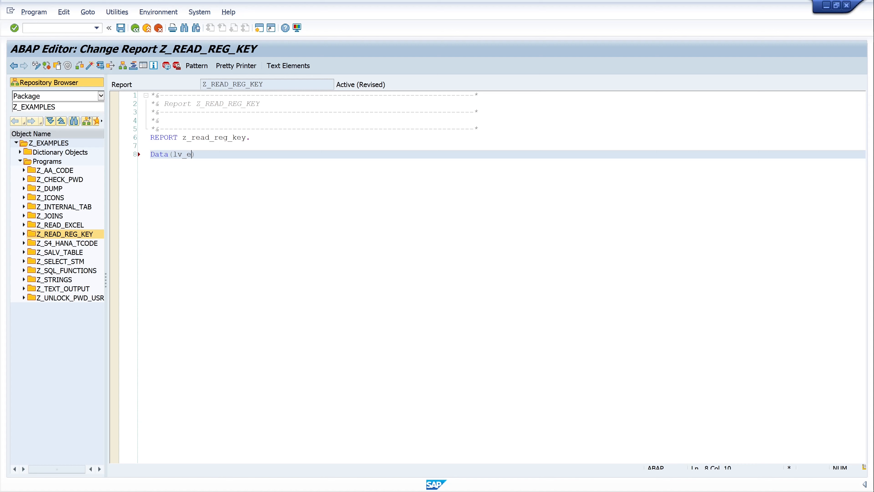
type("xcel_vers")
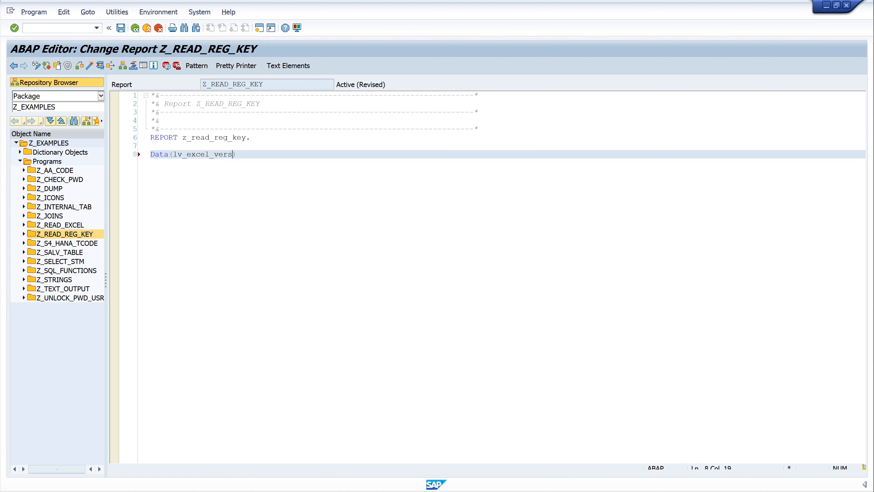
type("ion")
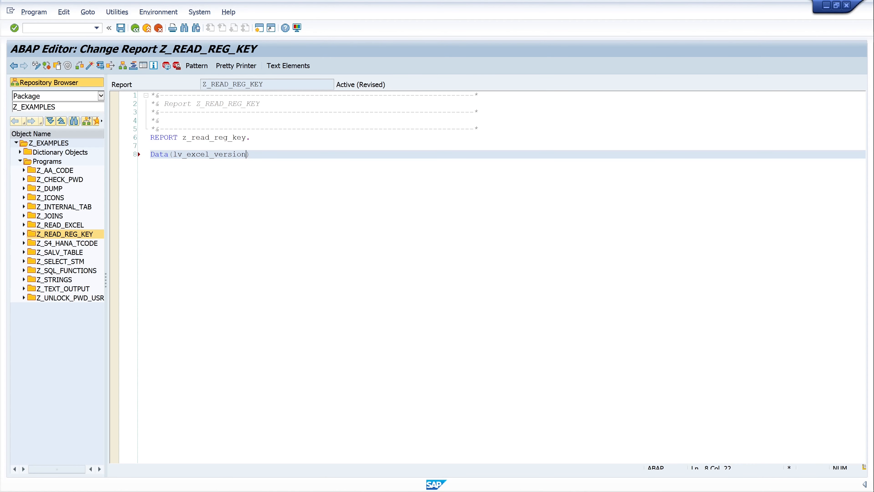
type(")")
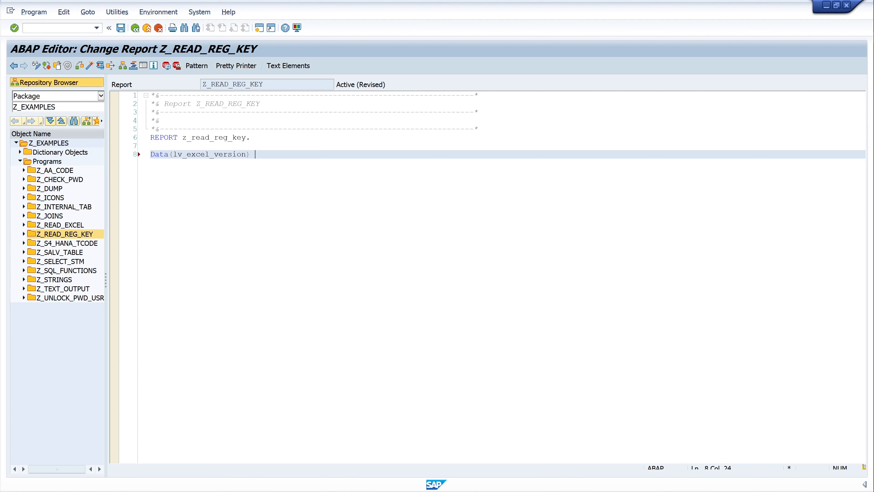
type("=")
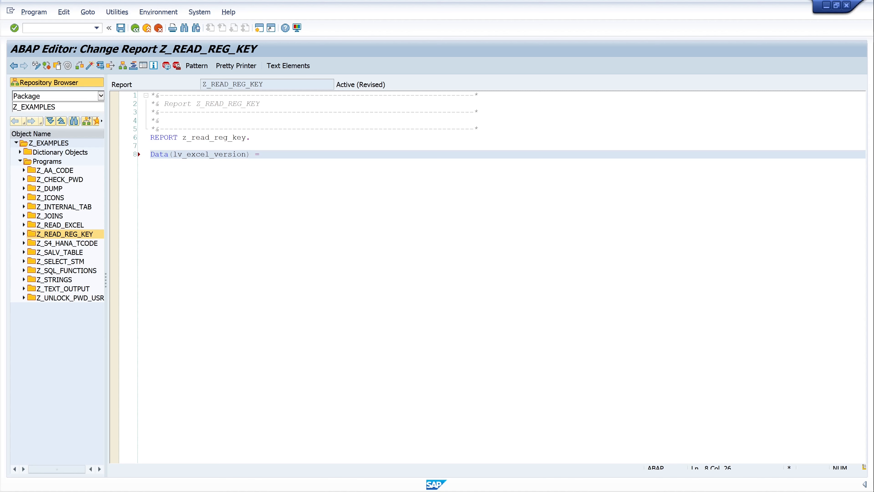
type("||.")
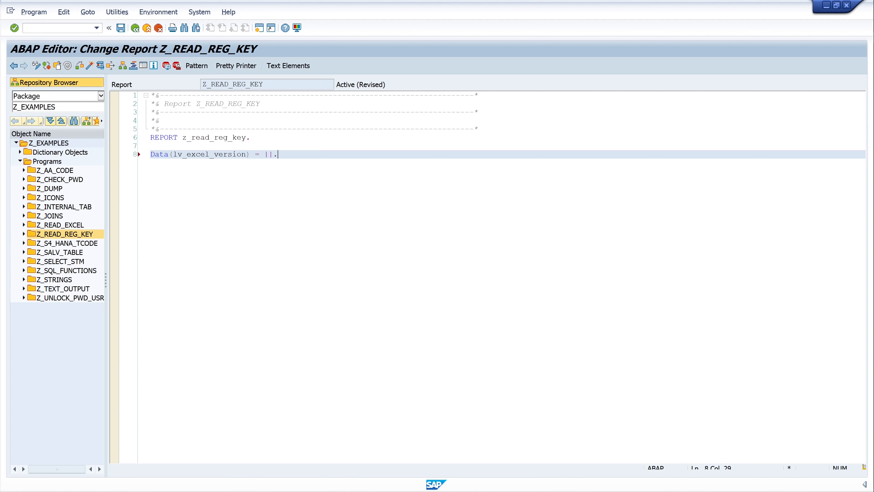
type("T")
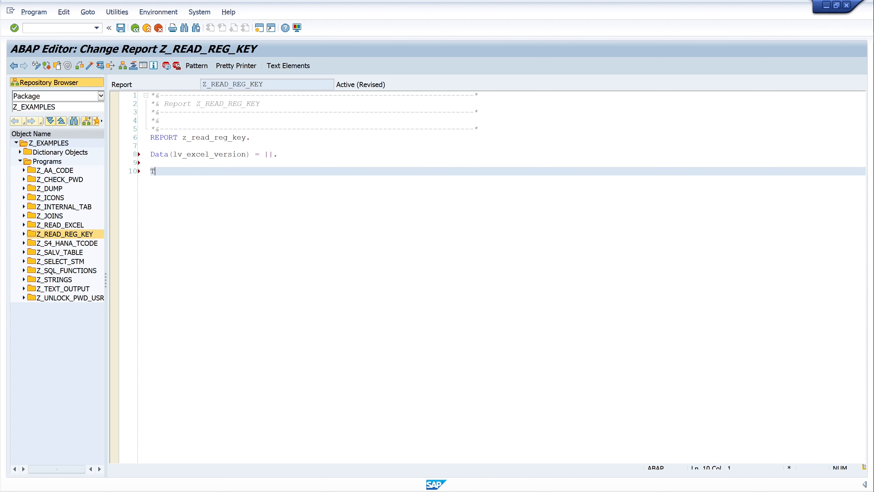
type("ry.")
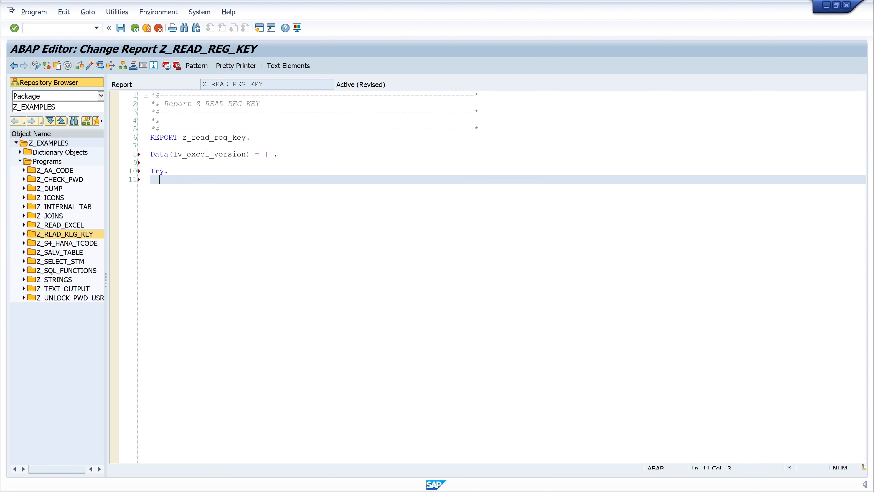
Step: Insert the ABAP Objects pattern for CL_GUI_FRONTEND_SERVICES=>REGISTRY_GET_VALUE inside the Try block
left_click(196, 66)
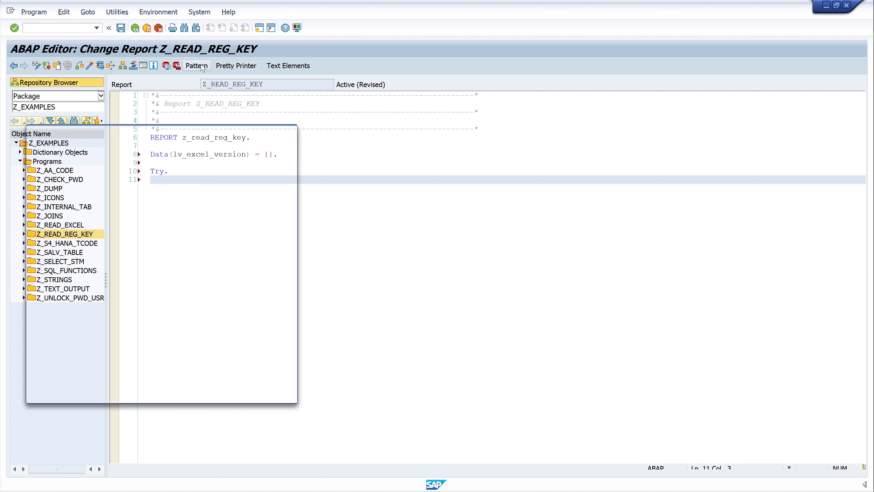
left_click(196, 65)
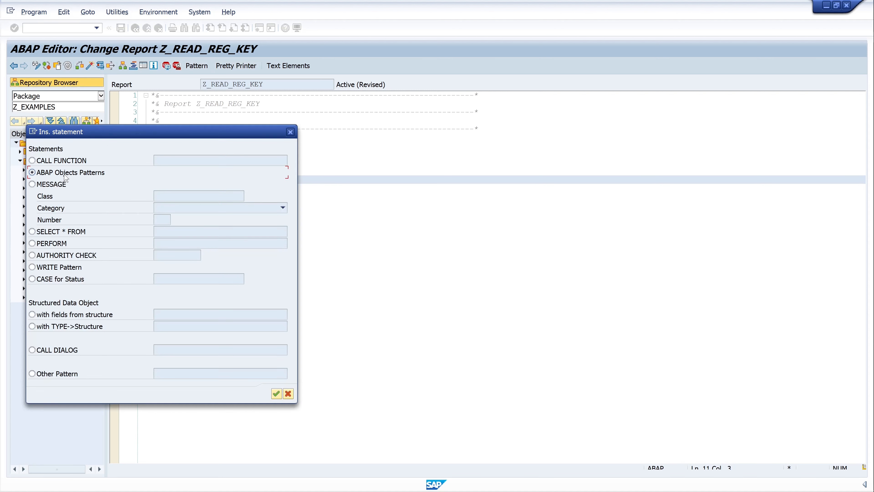
mouse_move(263, 382)
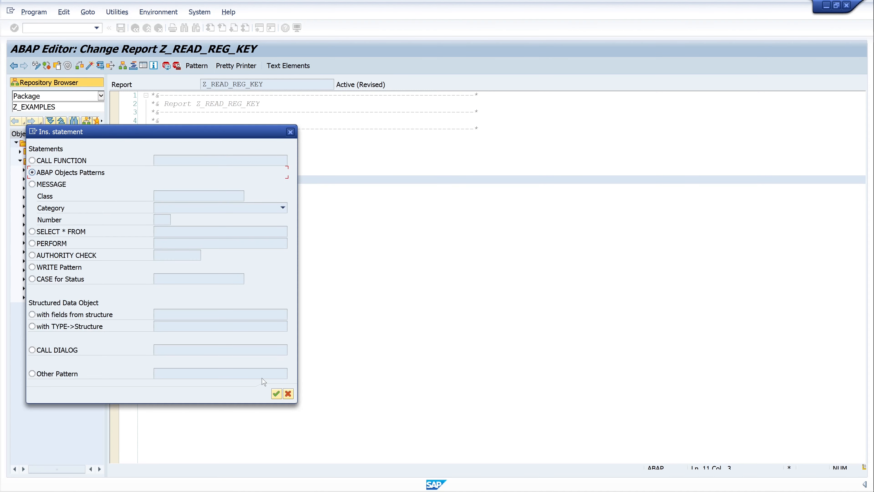
left_click(277, 393)
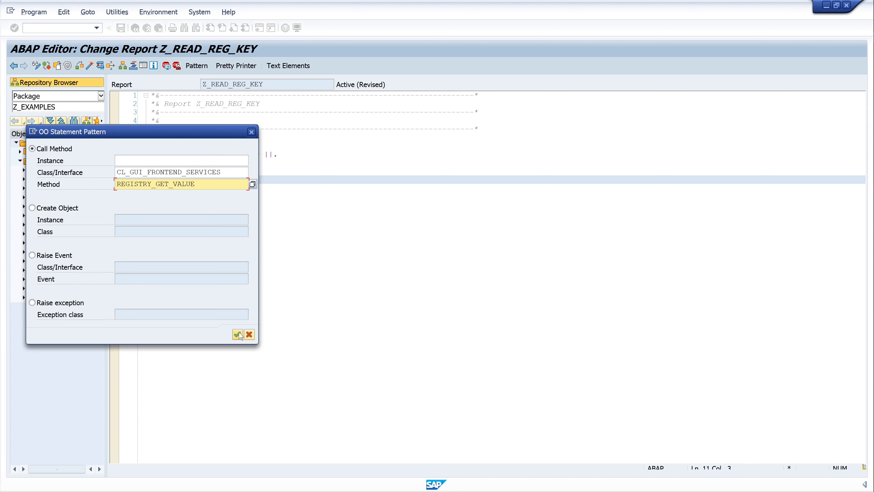
left_click(238, 334)
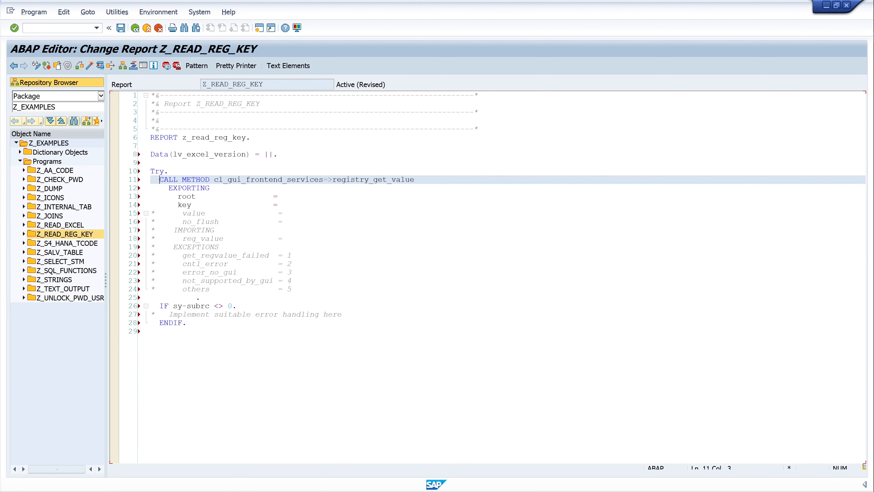
Step: Uncomment IMPORTING reg_value and assign it to lv_excel_version, dropping unused parameters
left_click(186, 204)
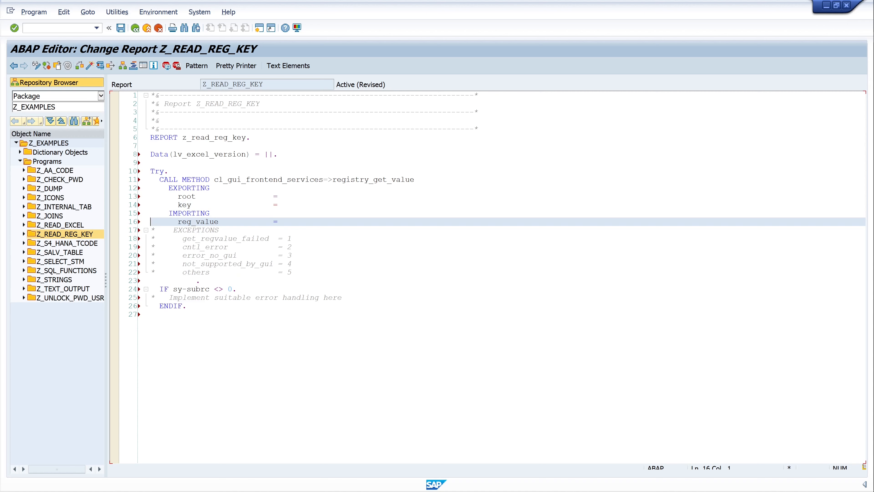
left_click(278, 221)
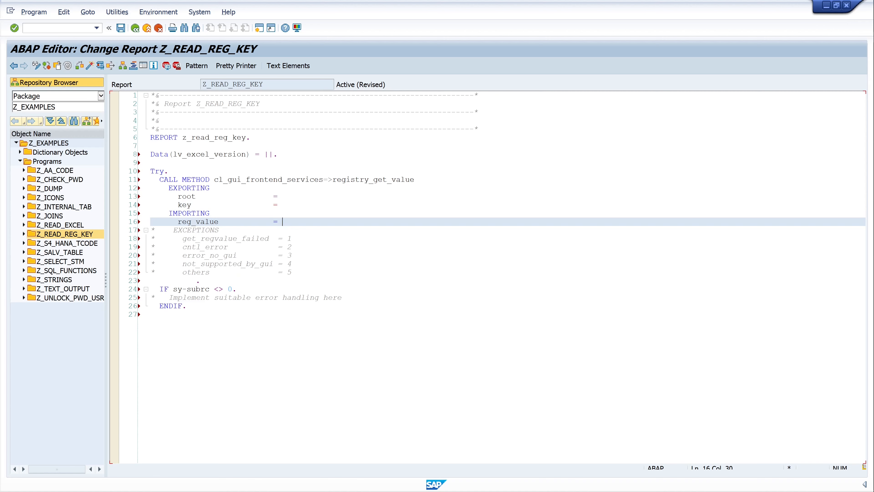
type("1")
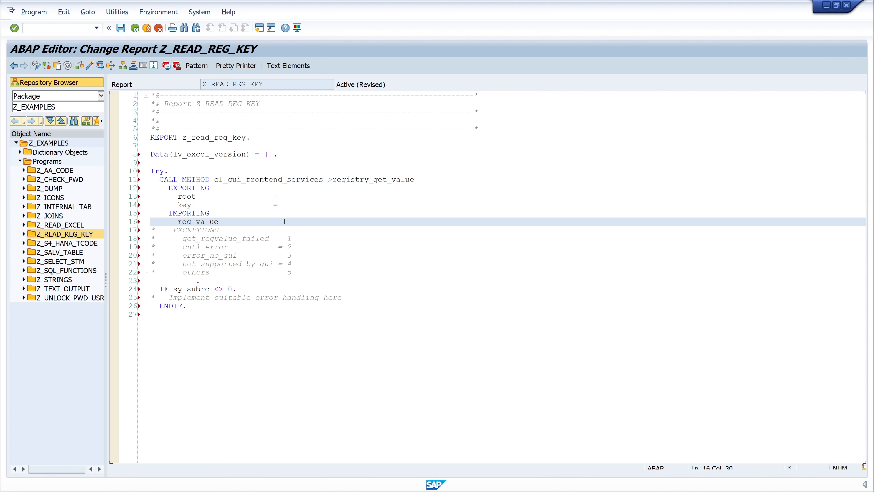
type("lv_exce")
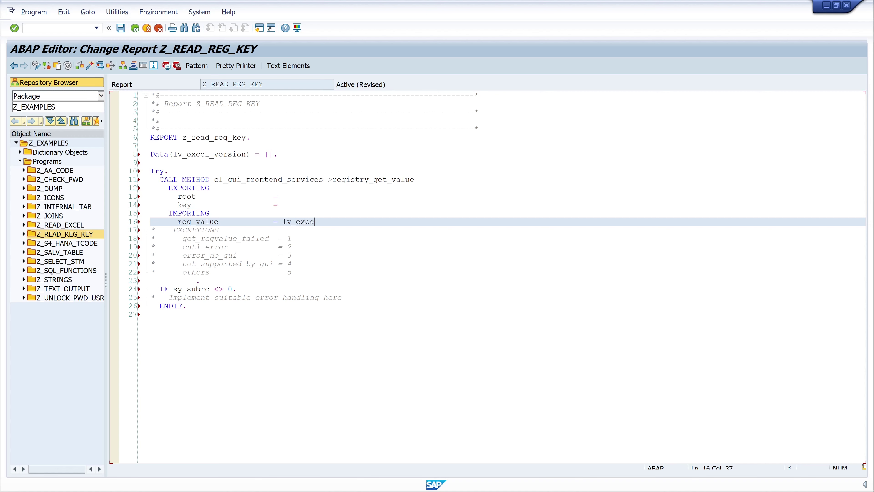
type("l_version")
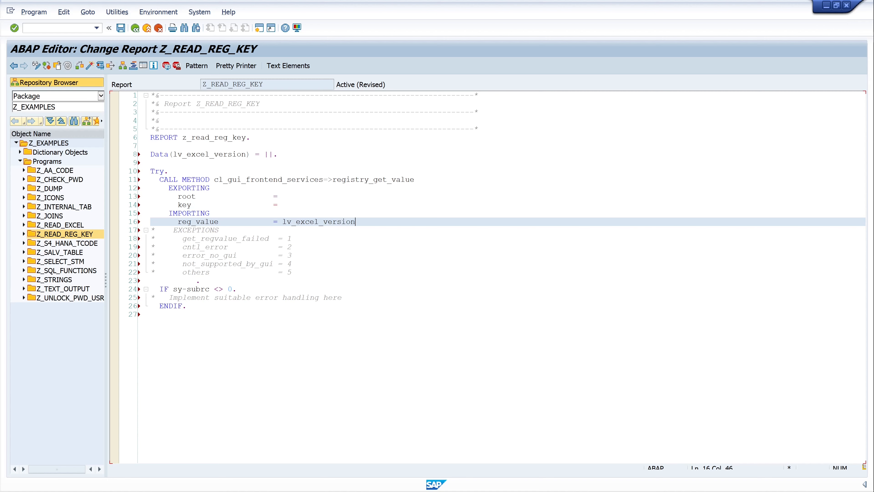
Step: Set root = 0 with a "HKEY_CLASSES_ROOT comment
left_click(278, 196)
type(" 0 \"")
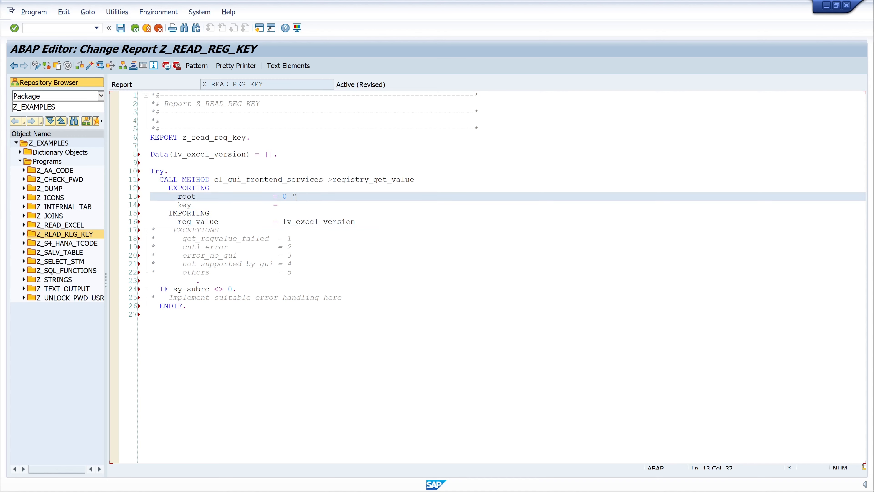
type("h")
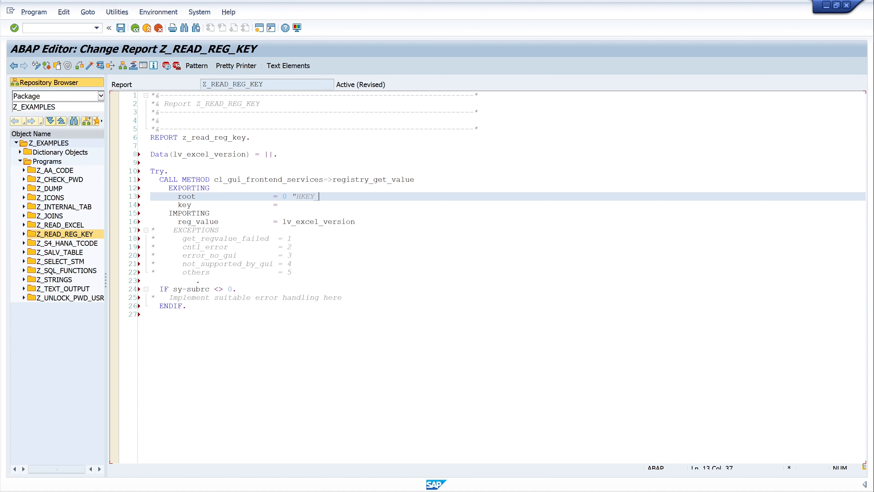
type("CLASSES_")
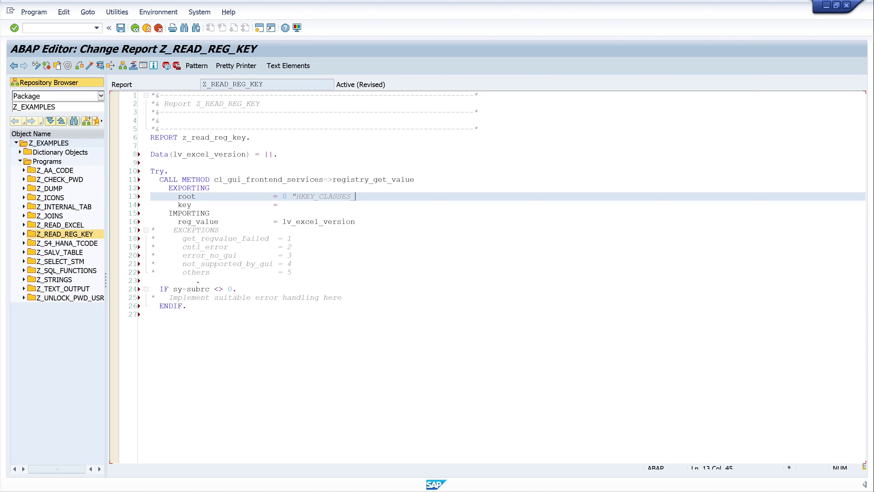
type("ROOT")
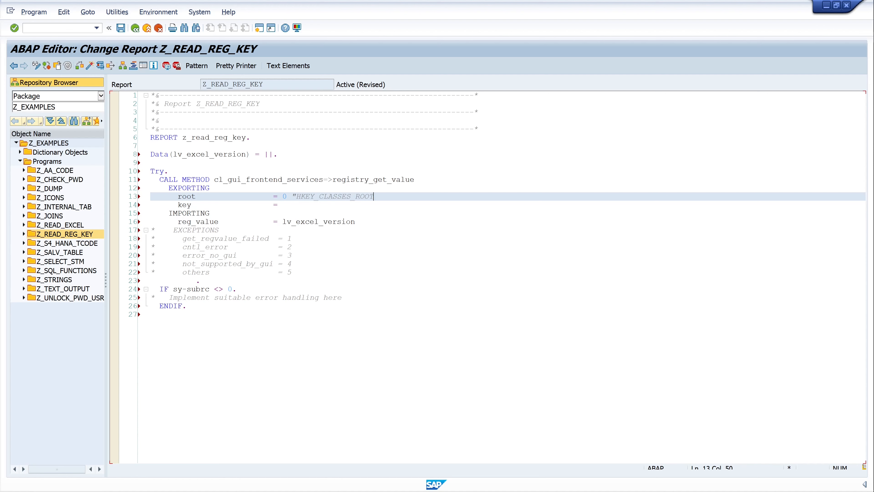
Step: Set key = 'EXCEL.APPLICATION\CURVER' and remove the commented EXCEPTIONS and sy-subrc lines
left_click(283, 204)
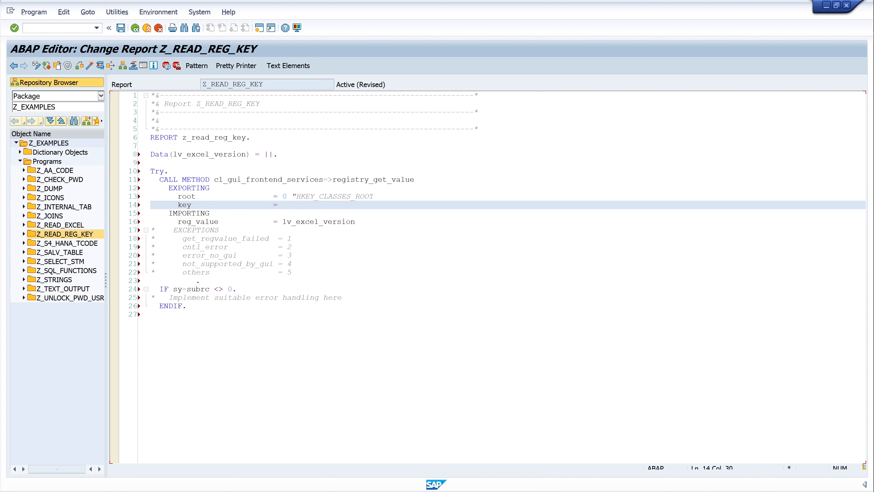
type("''")
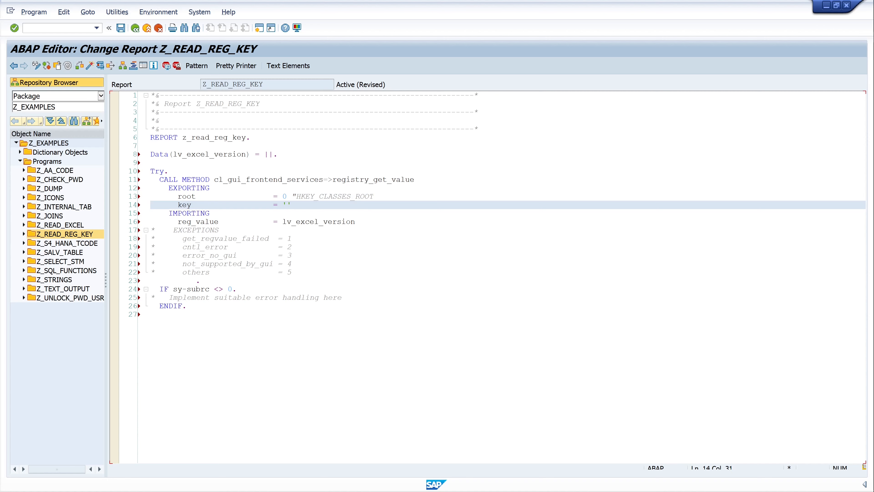
type("E")
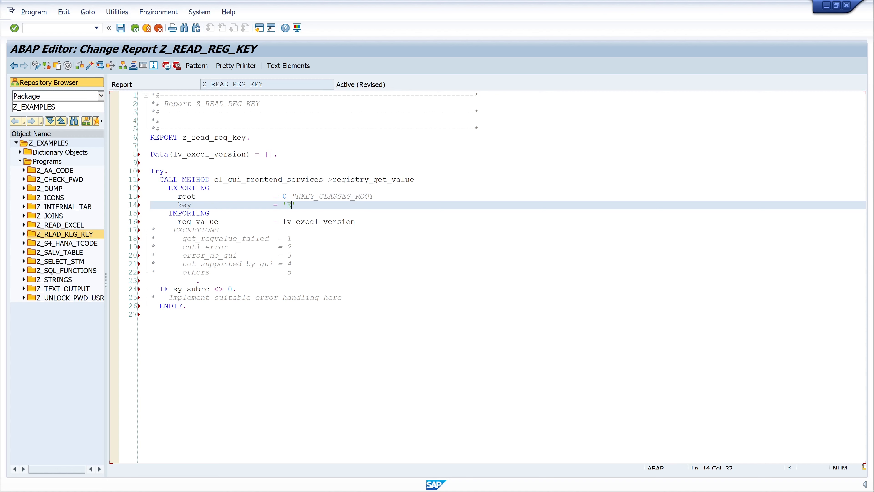
type("XCEL")
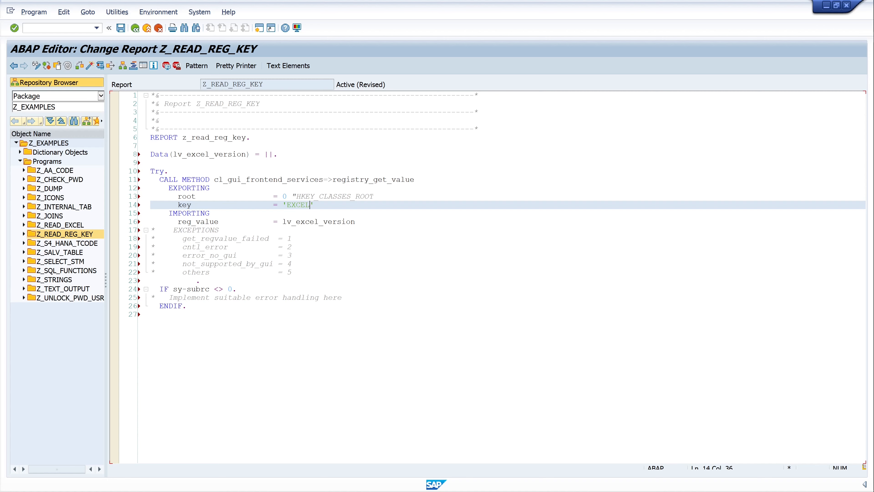
type(".APPLICATIO")
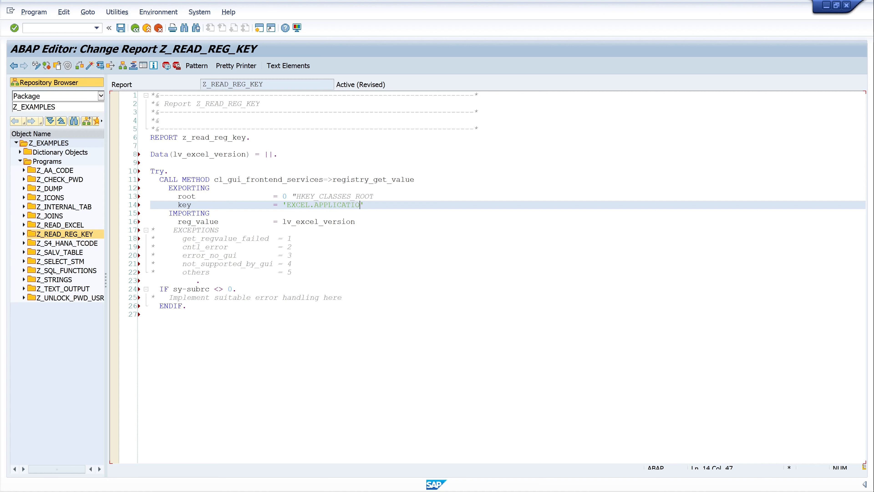
type("N\\")
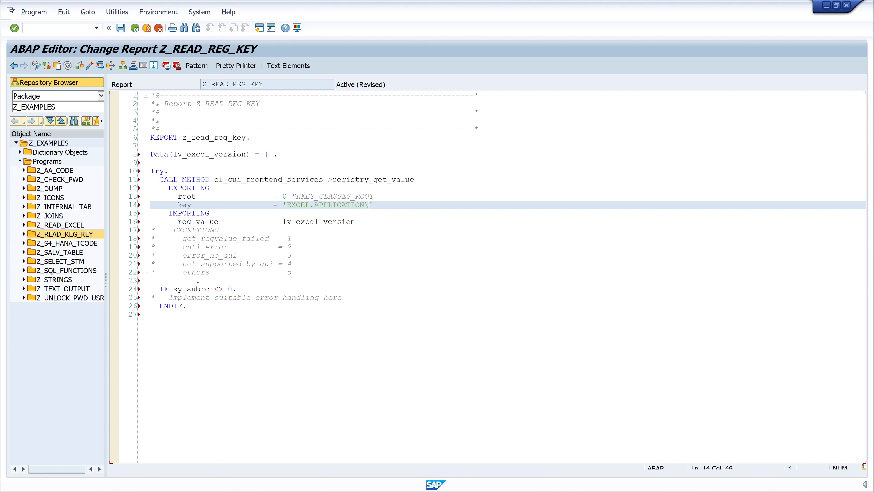
type("CURVE")
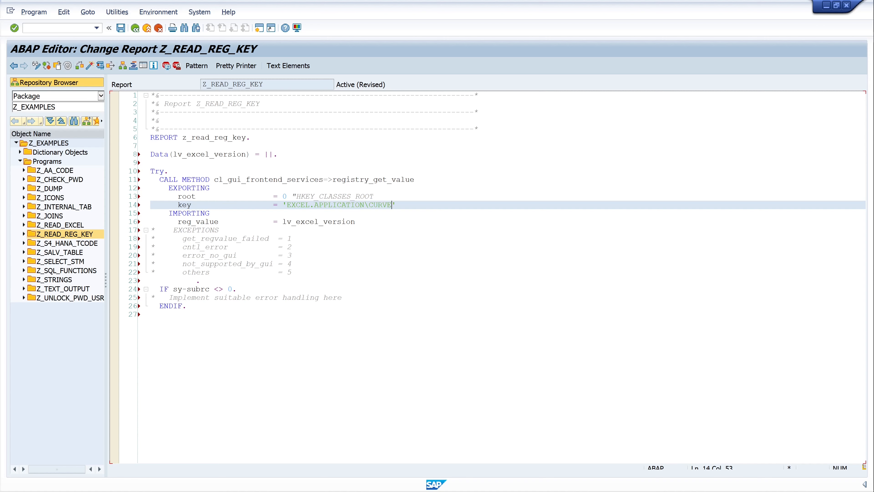
type("R")
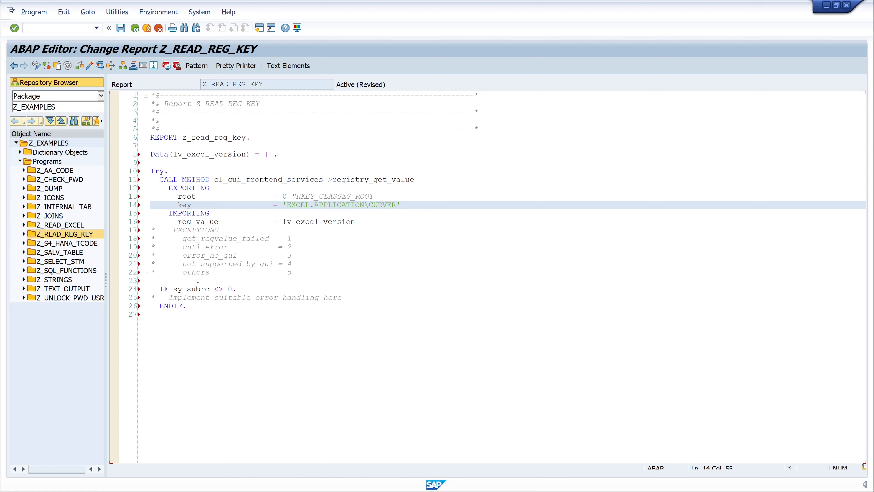
left_click(398, 204)
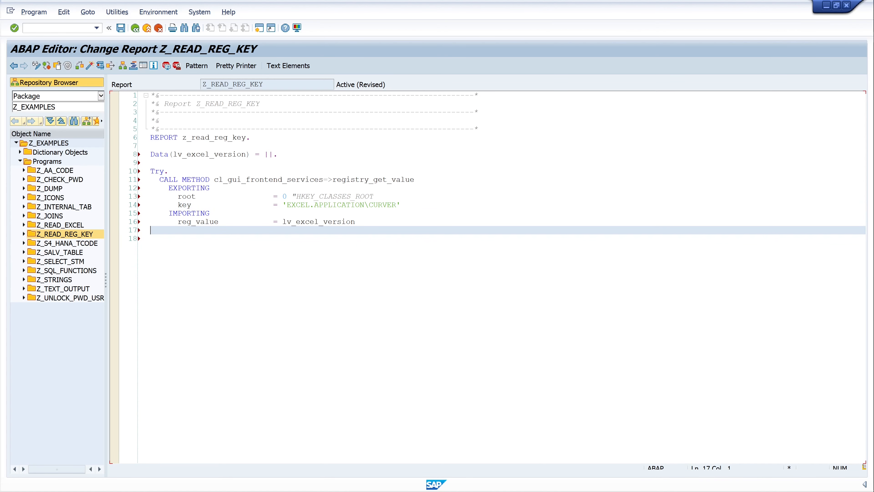
Step: End the registry call with a period and start a WRITE: / lv_excel_version line
type(".")
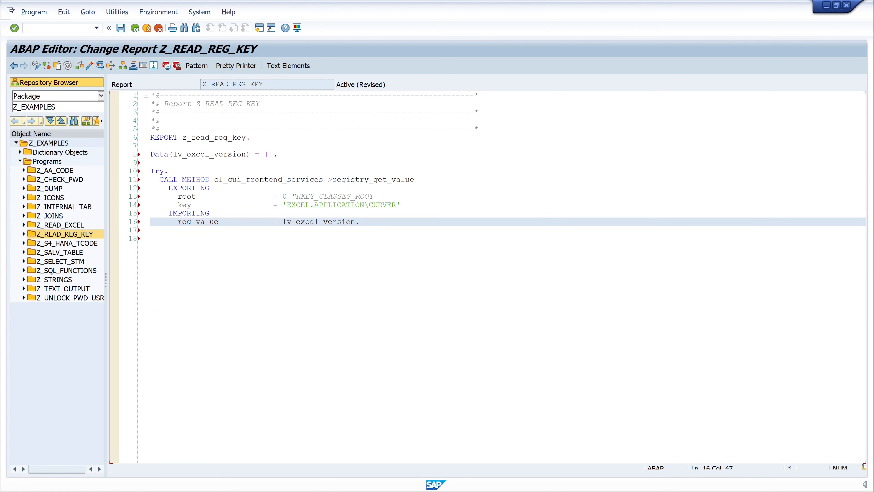
key("Return")
type("WRITE: / .")
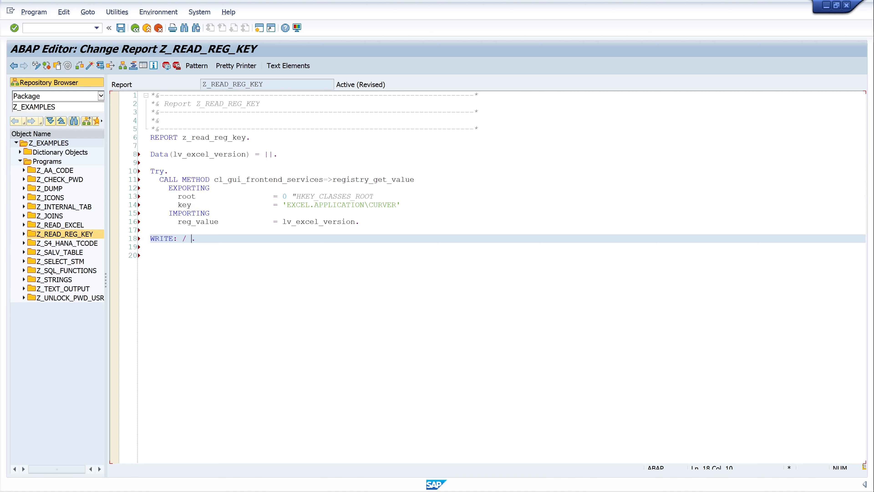
type("lv_")
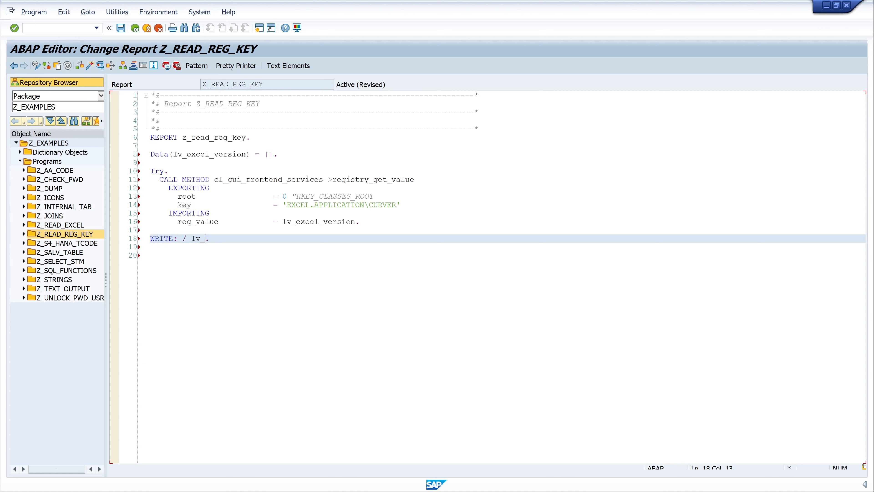
type("excel")
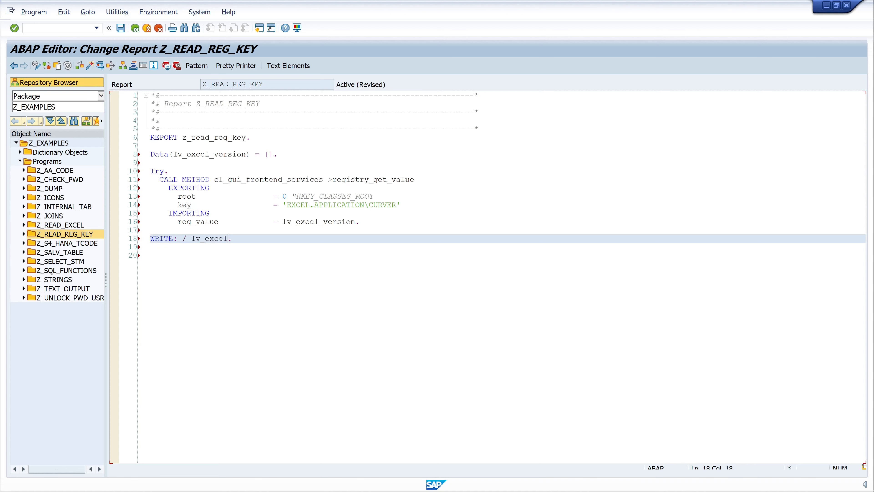
type("versio")
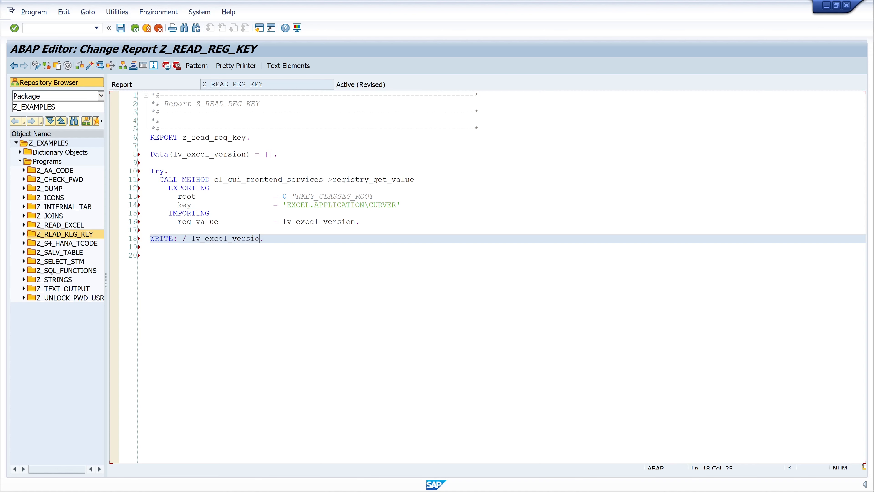
Step: Close the block with catch cx_root into data(e_txt). and endtry., then run Pretty Printer
type("n.")
left_click(507, 255)
type("c")
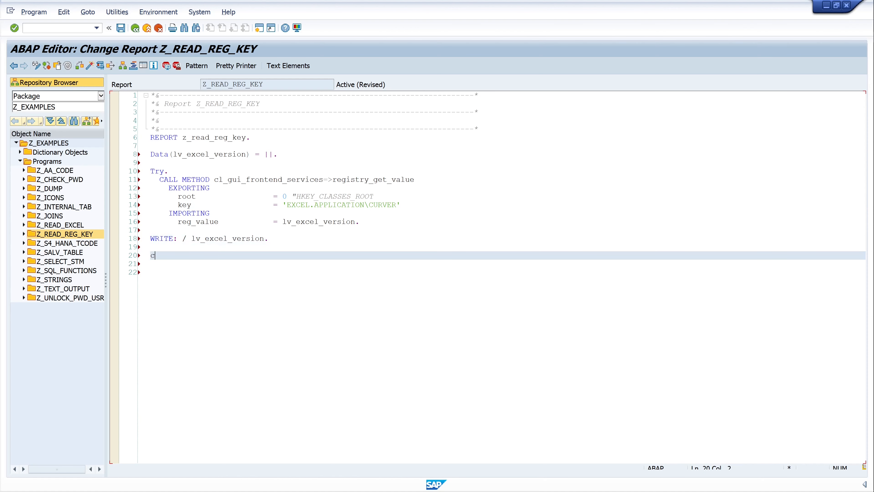
type("atch")
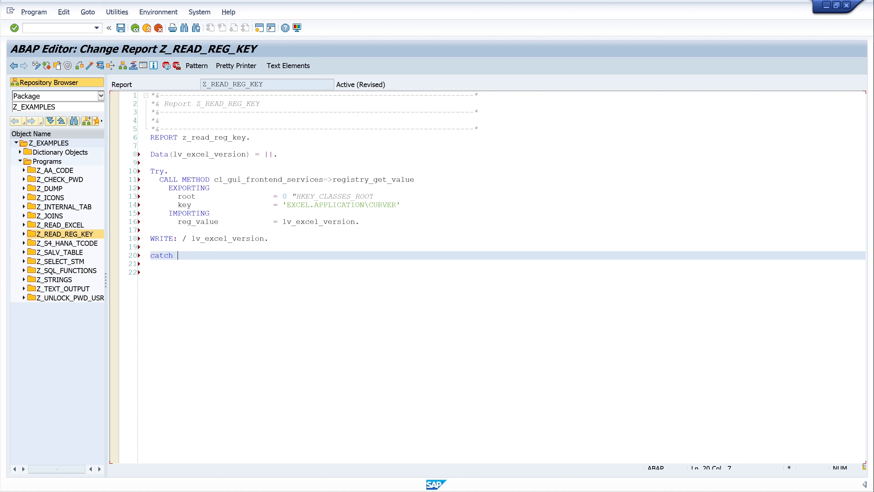
type("cx_root")
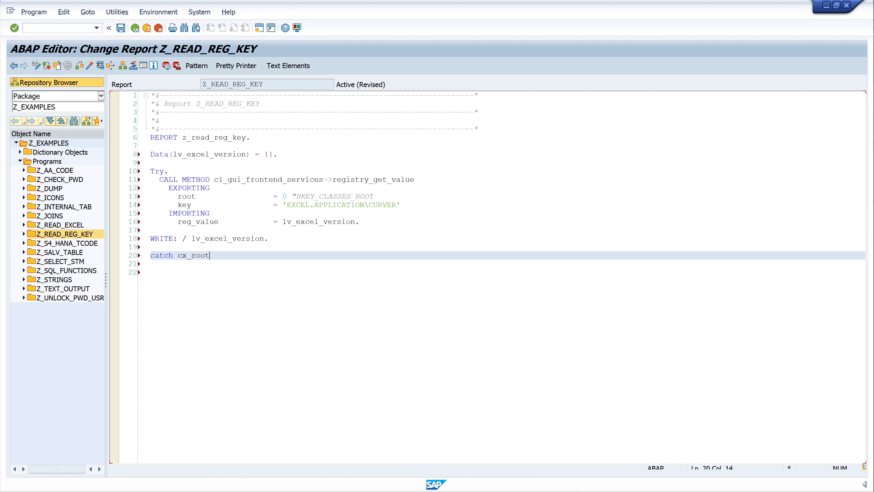
type("into d")
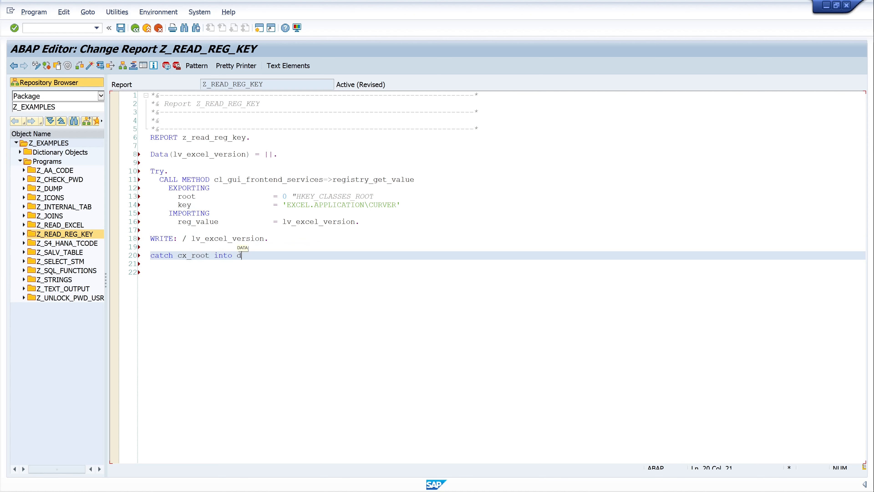
type("ata")
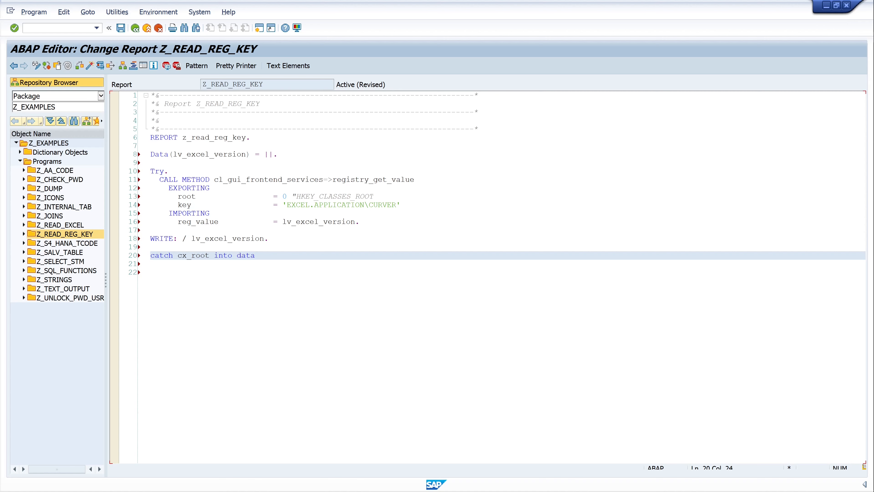
type("(e")
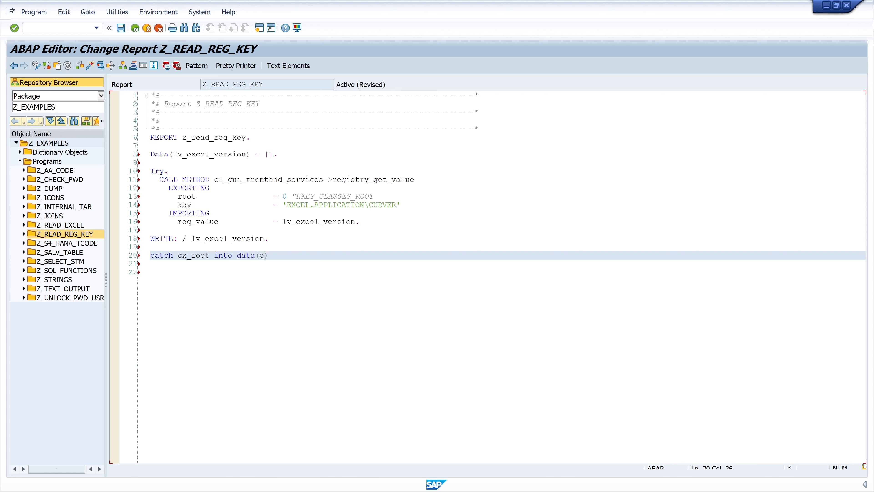
type("_txt")
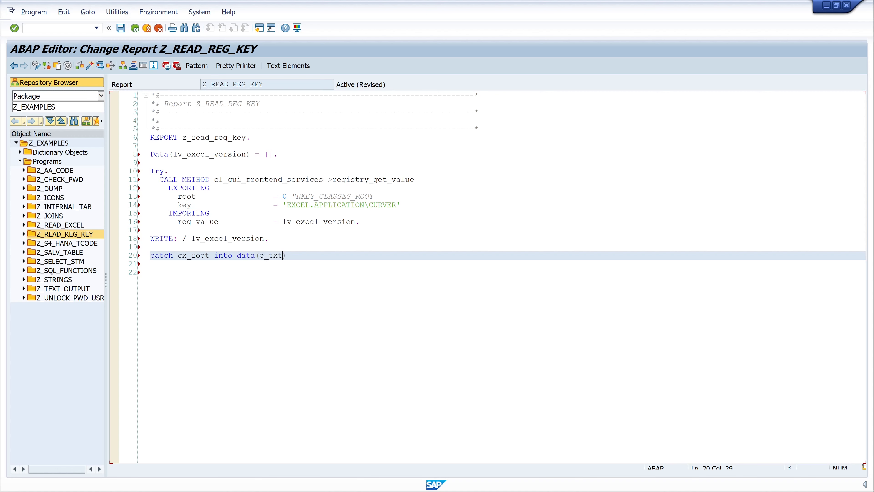
type(".")
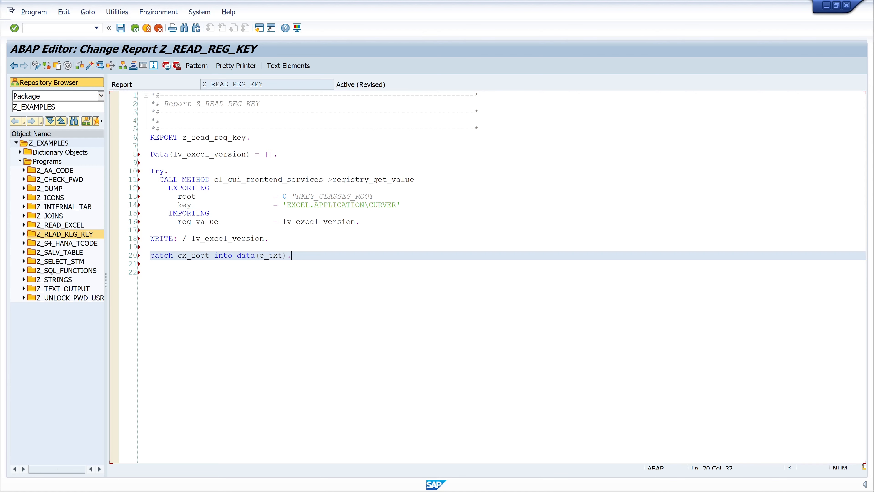
type("endtry.")
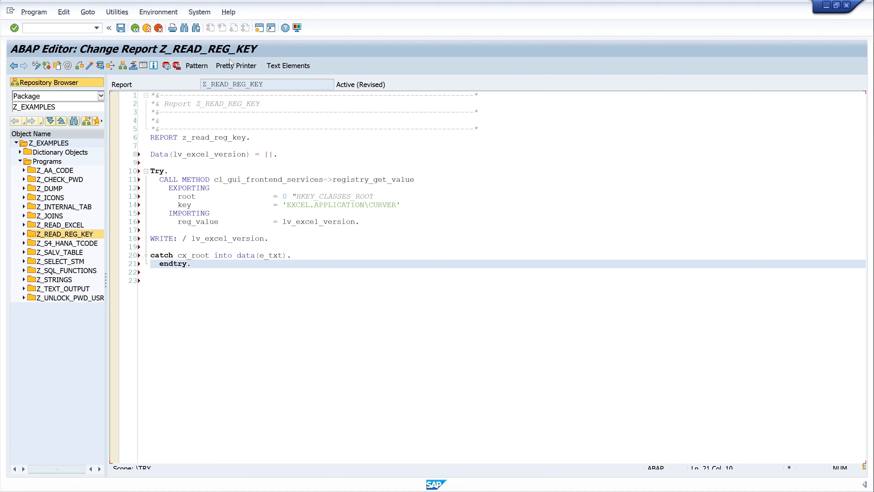
left_click(236, 65)
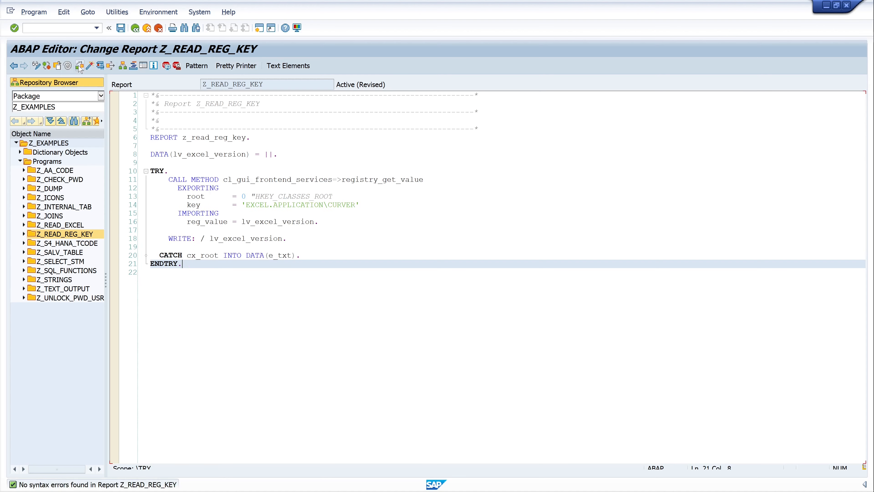
Step: Activate report Z_READ_REG_KEY and execute it with Direct Processing
left_click(81, 65)
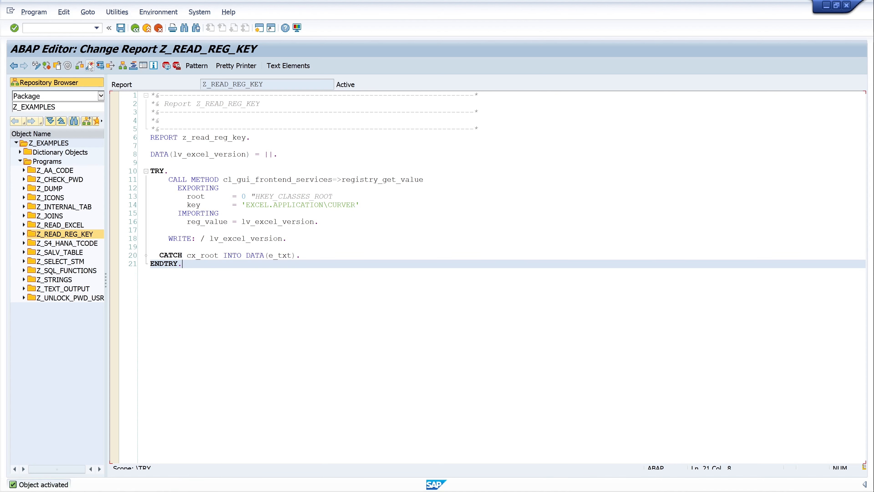
mouse_move(100, 66)
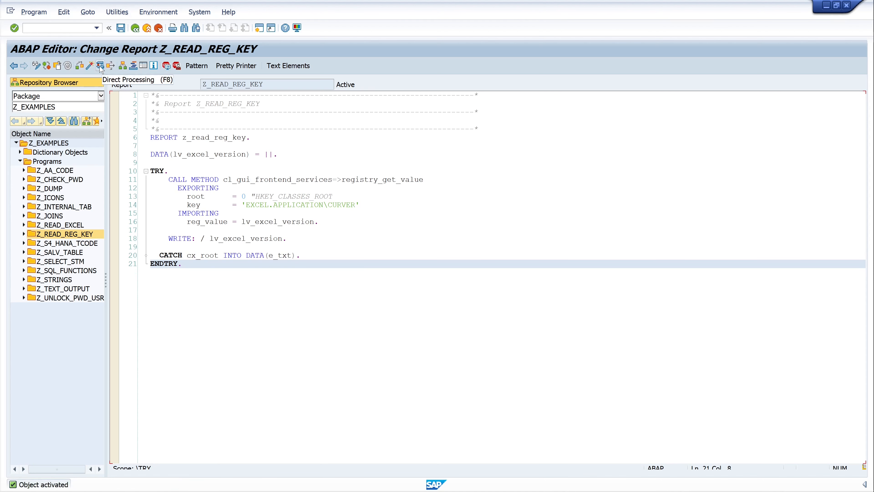
left_click(100, 65)
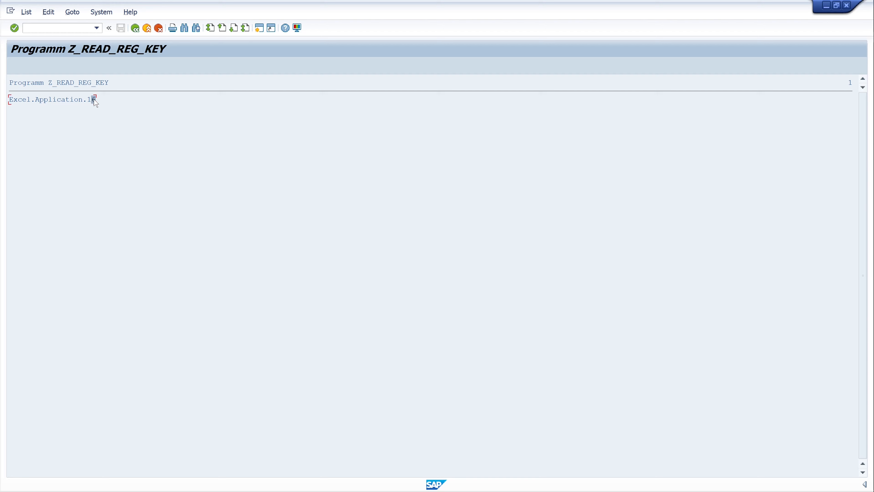
Step: View the output list showing Excel.Application.16 and compare it with the registry CurVer value
left_click(146, 28)
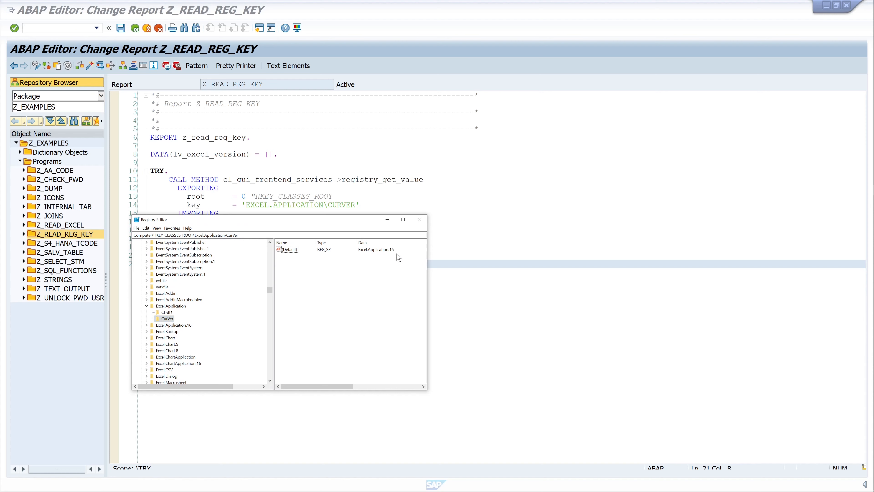
mouse_move(406, 235)
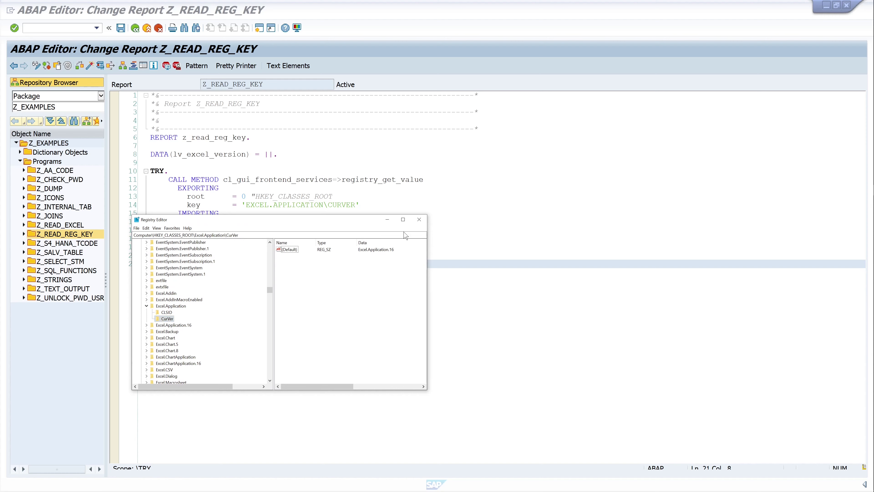
Step: Close Registry Editor and return to the Z_READ_REG_KEY source
left_click(419, 219)
type("\"E")
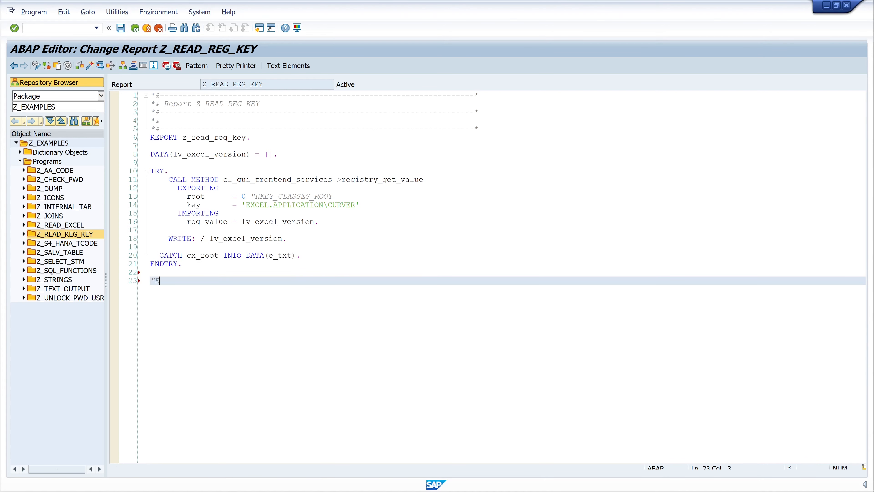
Step: Add comment lines mapping Excel 97 = 8, Excel 2000, Excel 2003 = 11 and Excel 2007 = 12
type("xcel")
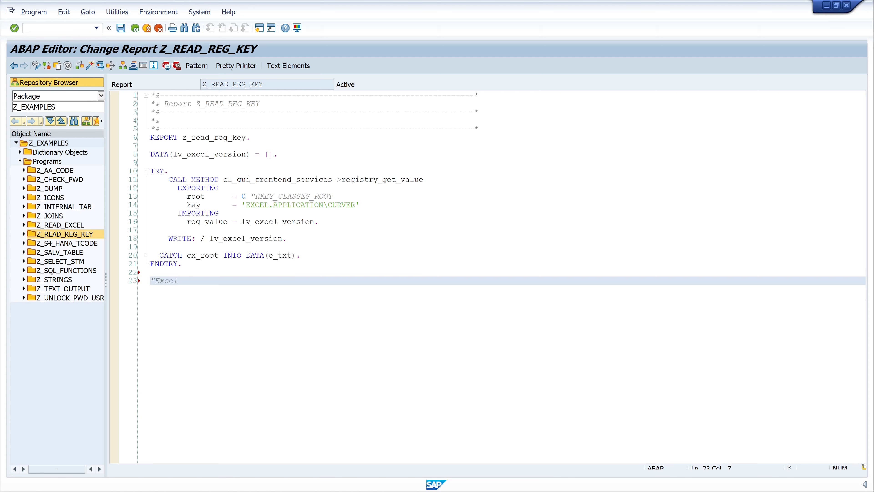
type("9")
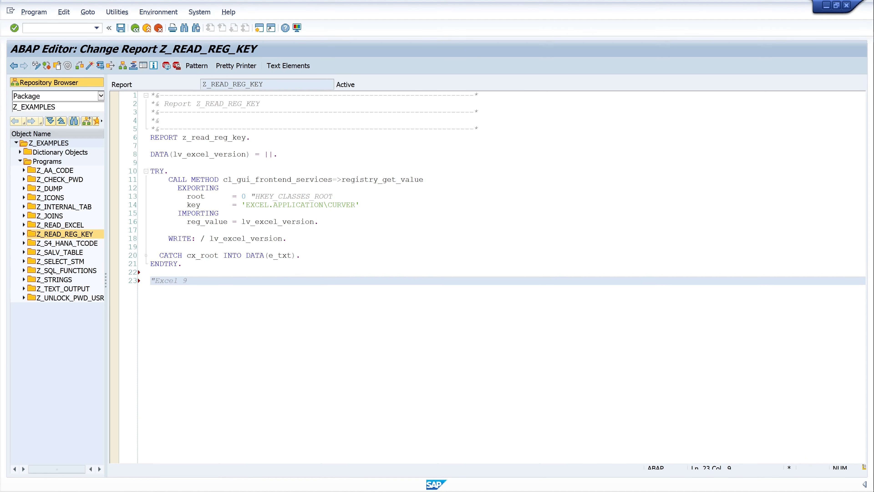
type("7 = 8")
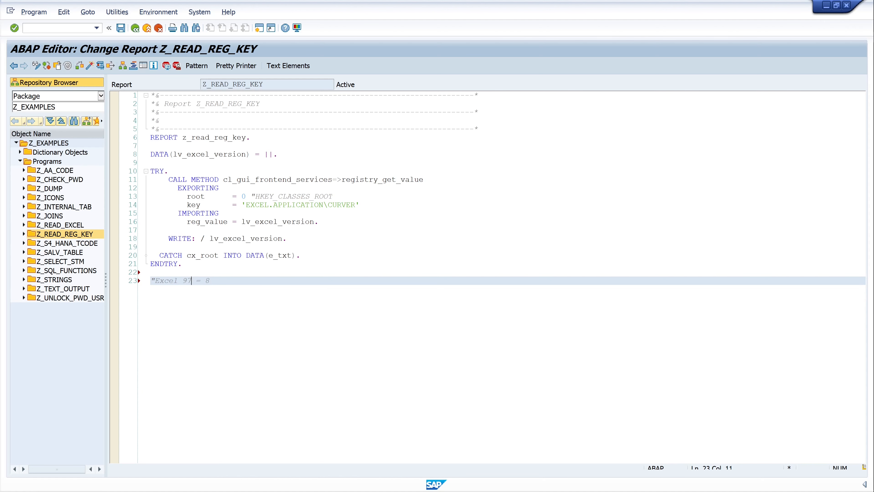
double_click(163, 281)
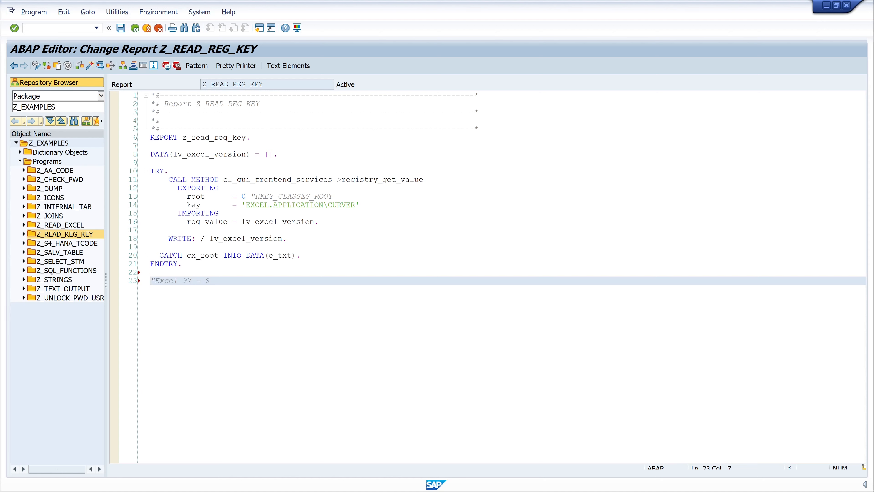
key("Return")
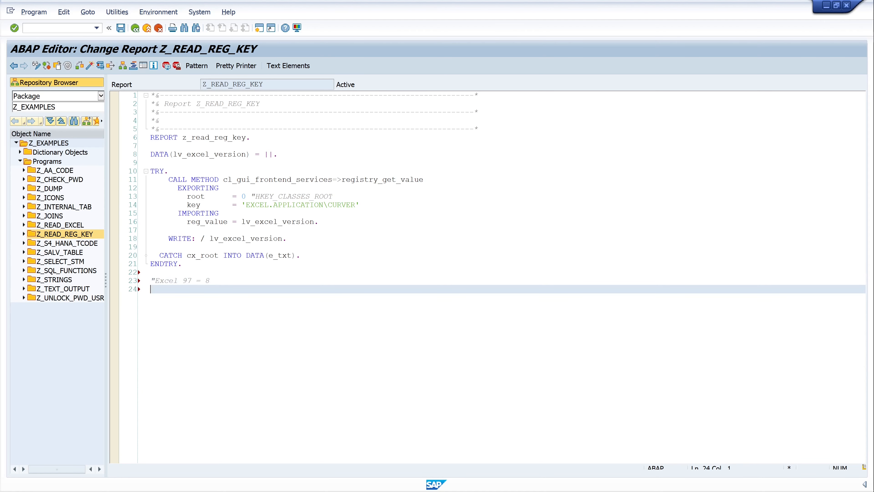
type("\"Excel")
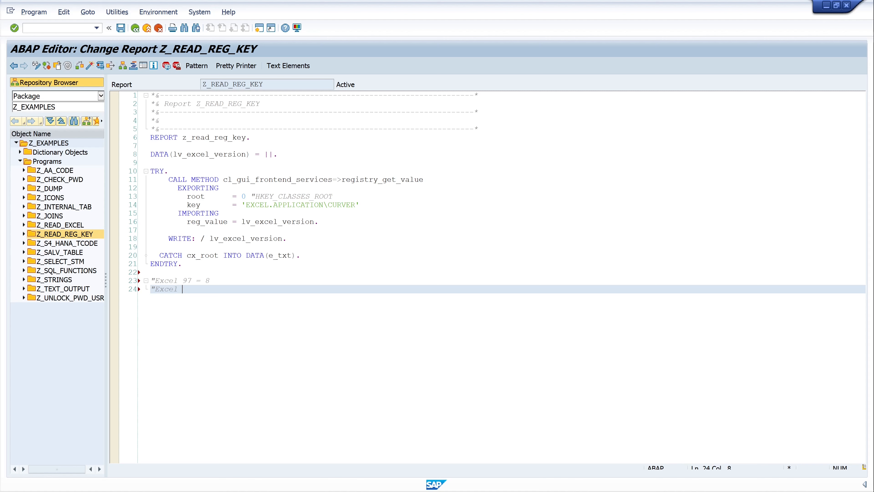
type("2000 = 9")
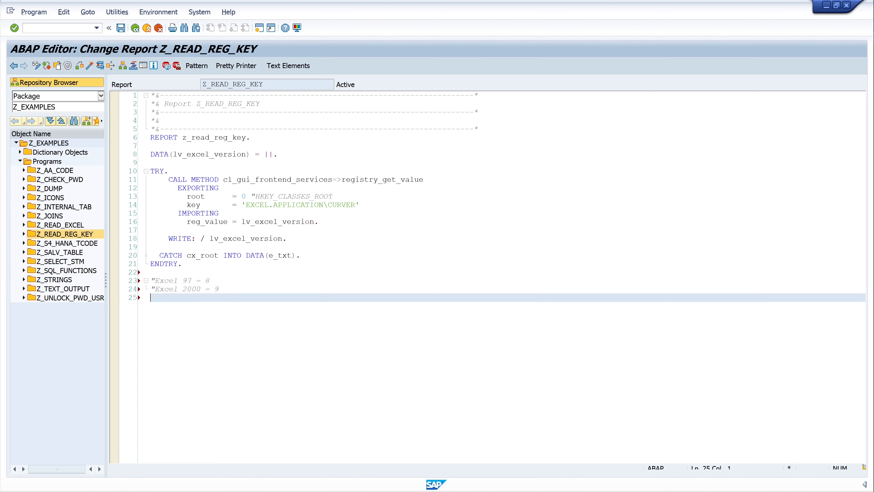
type("\"Excel 2003")
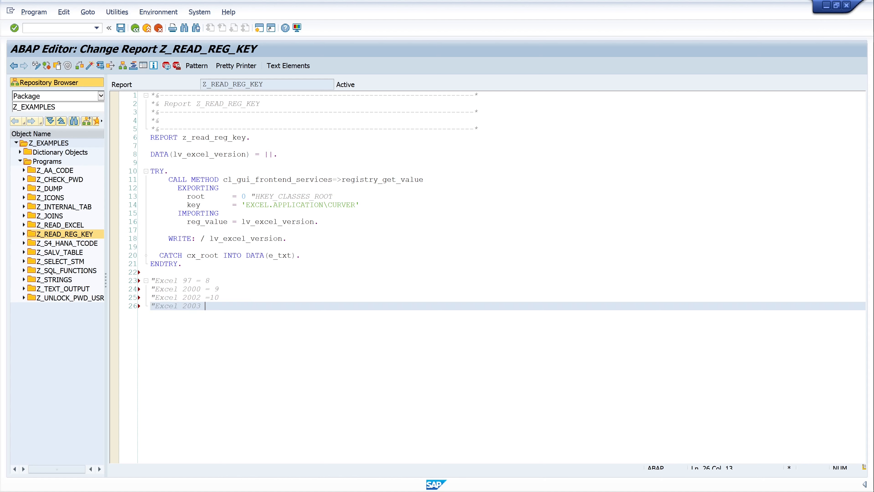
type("11")
type("\"Excel")
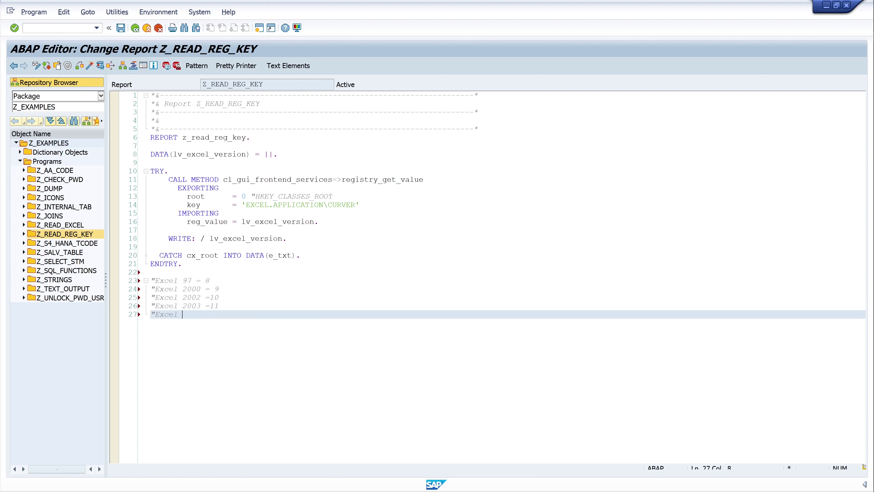
type("2007")
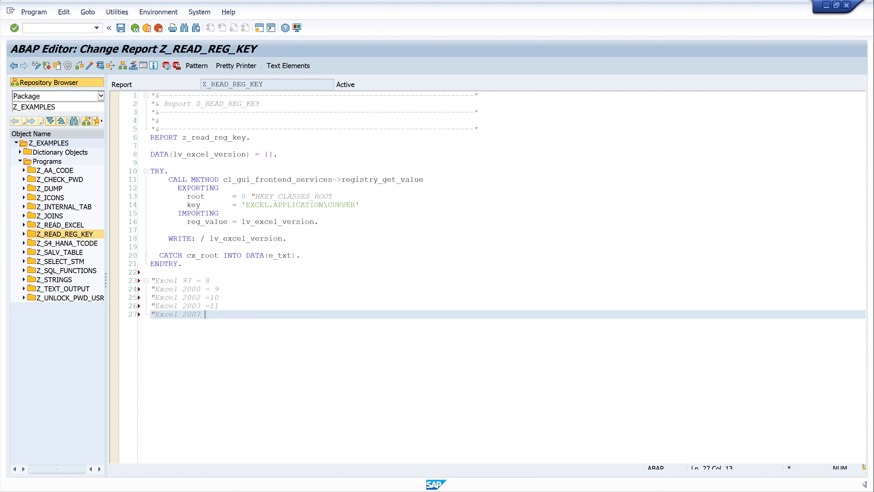
type("=12")
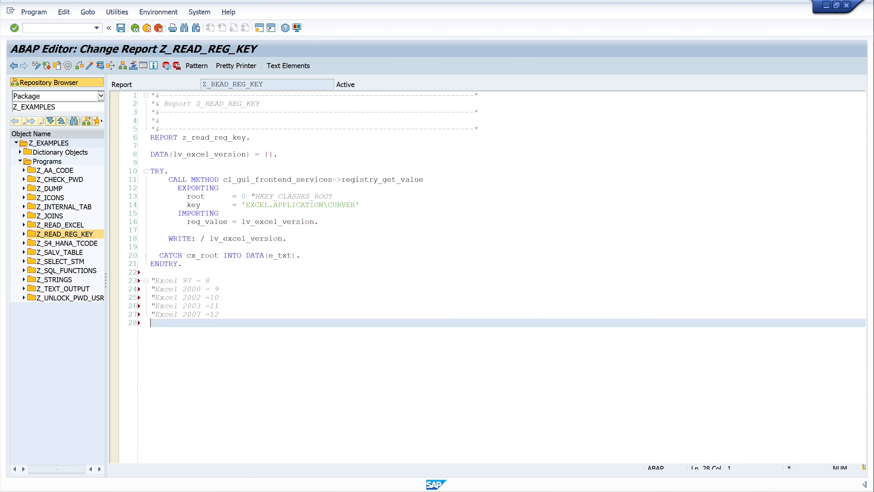
Step: Add comment lines mapping Excel 2010 = 14, Excel 2013 = 15 and Excel 2016 = 16
type("\"Excel 200")
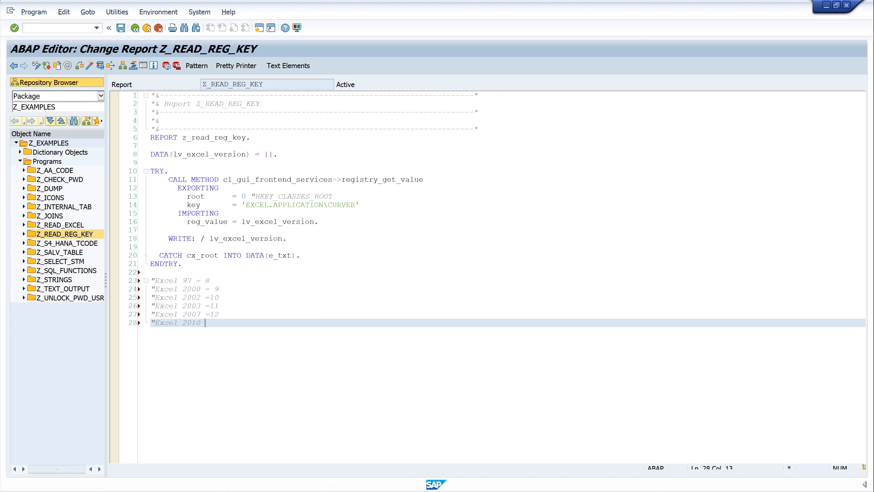
type("=14")
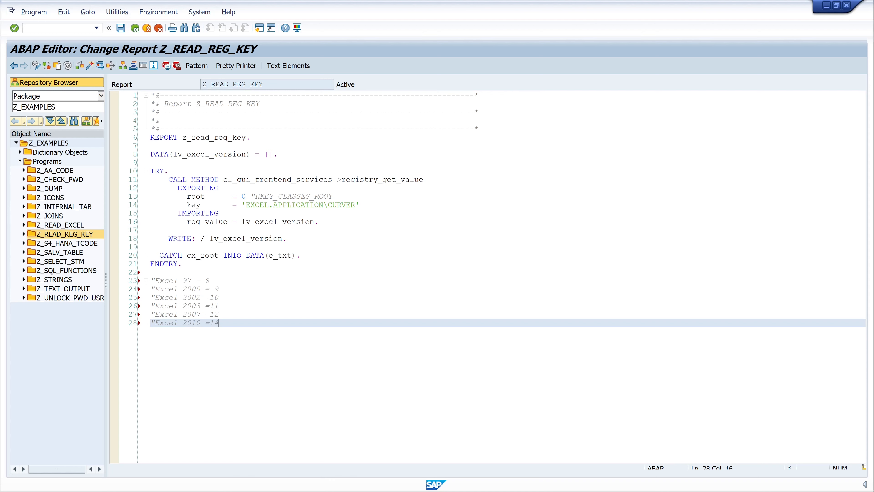
key("Return")
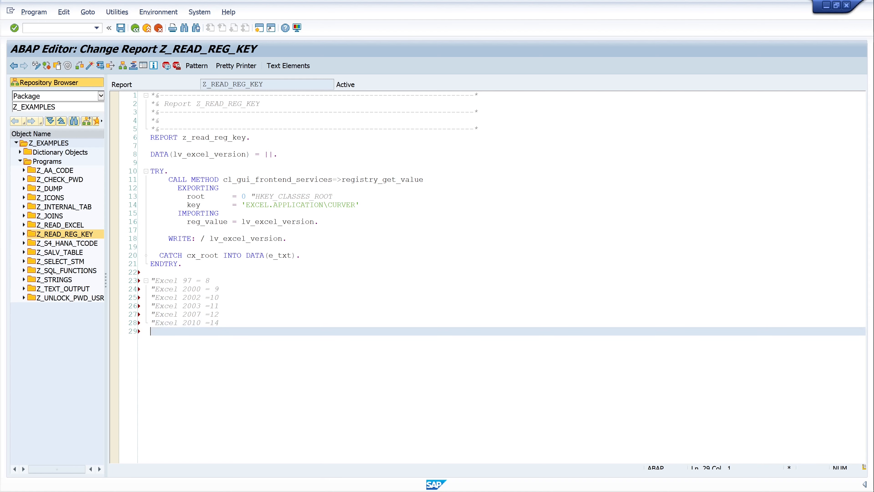
type("\"Excel 2013")
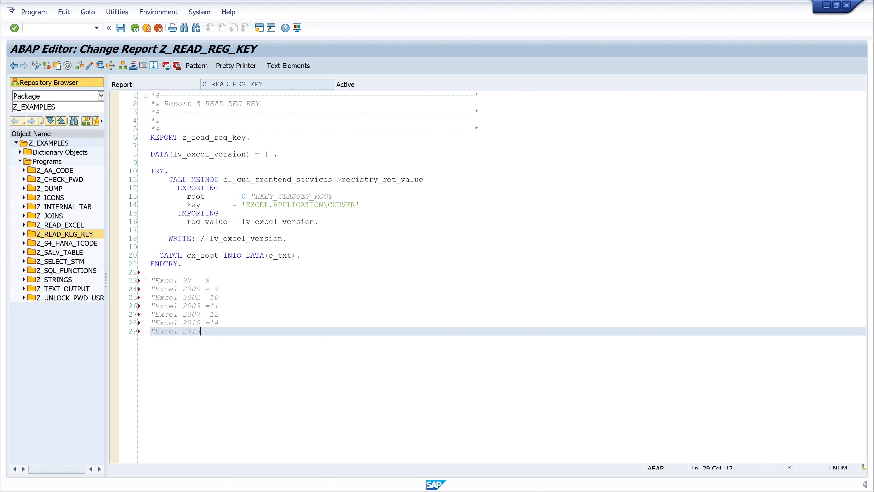
type("=15")
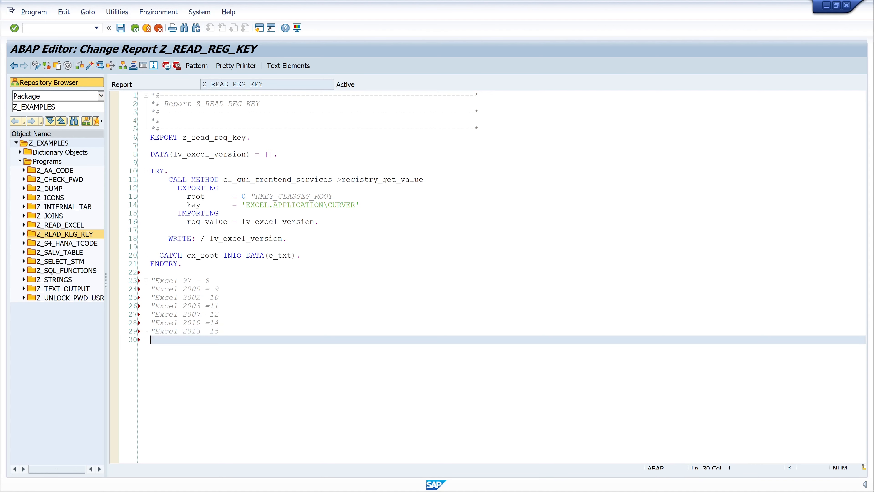
type("\"Excel 2")
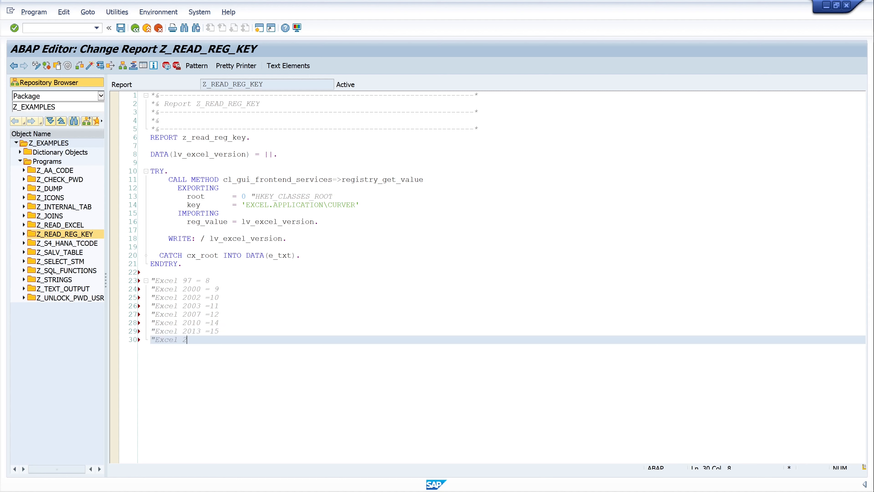
type("016")
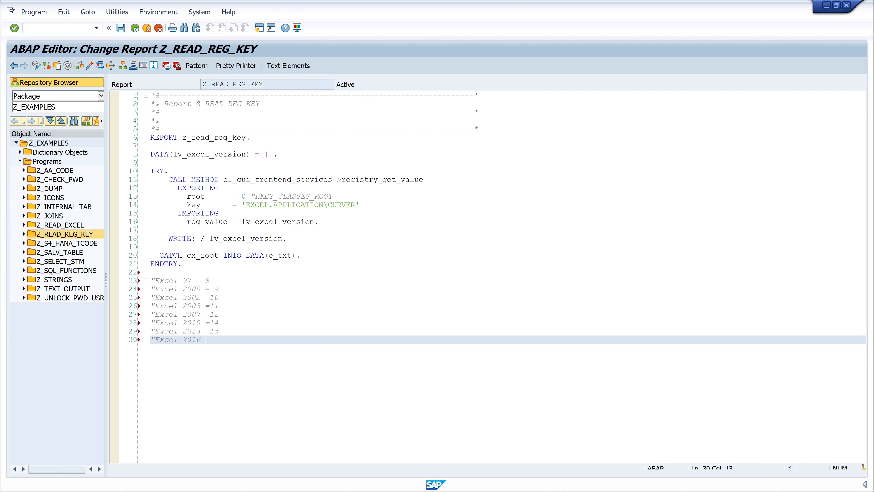
type("=16")
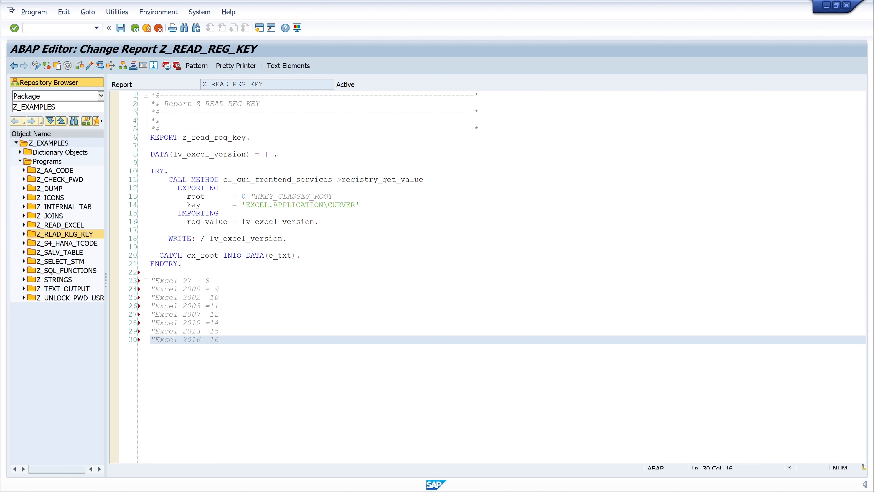
left_click(219, 339)
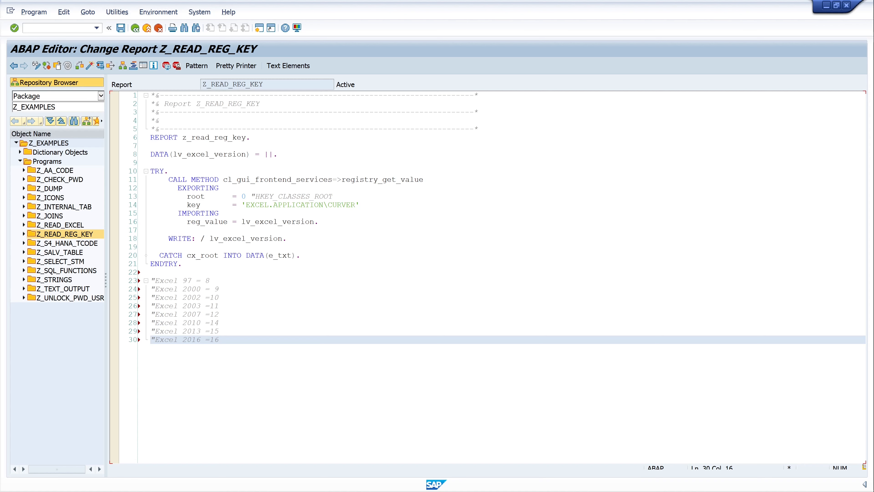
left_click(219, 340)
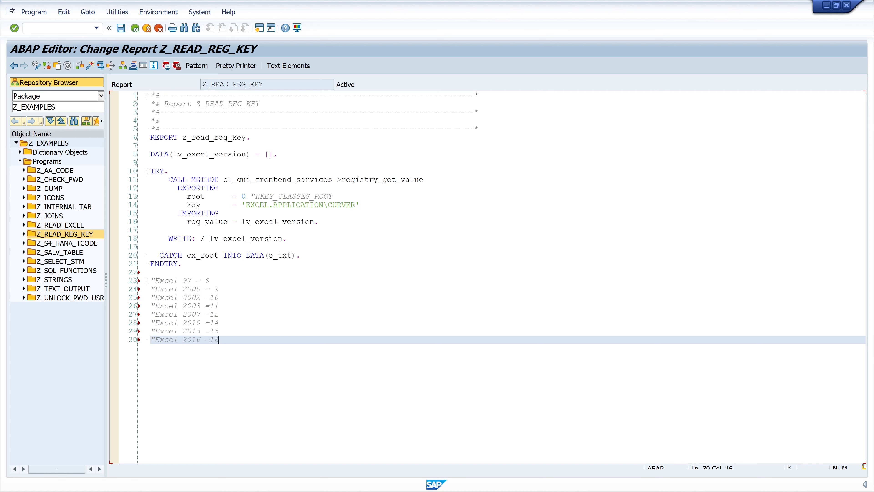